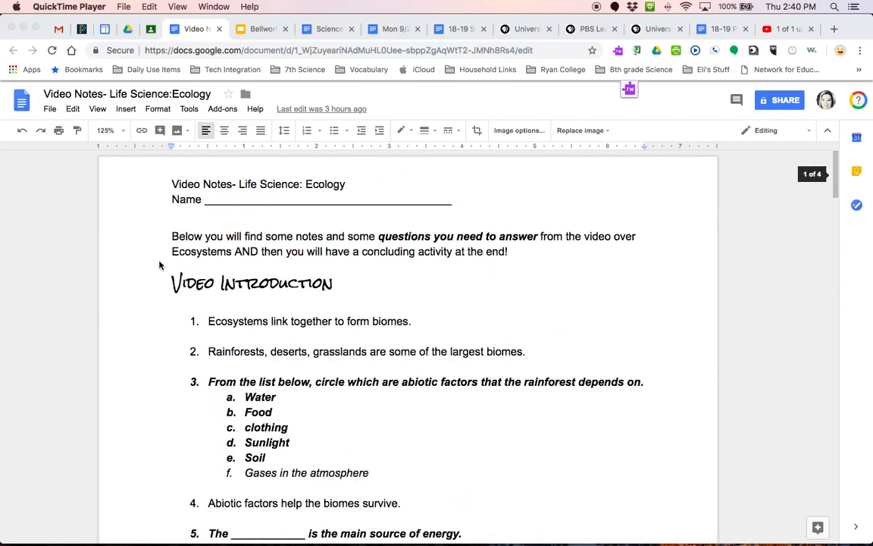
{"action": "mouse_move", "coordinate": [306, 320]}
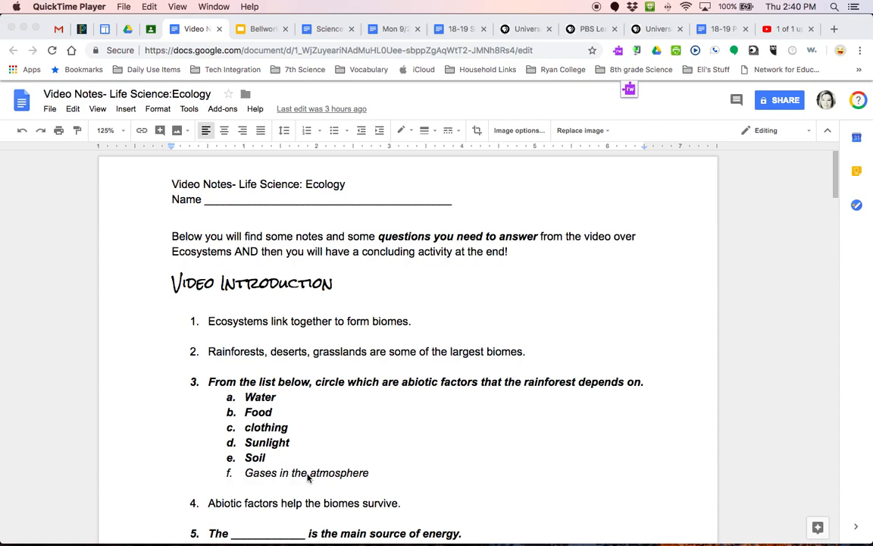
{"action": "scroll", "scroll_direction": "down", "scroll_amount": 3}
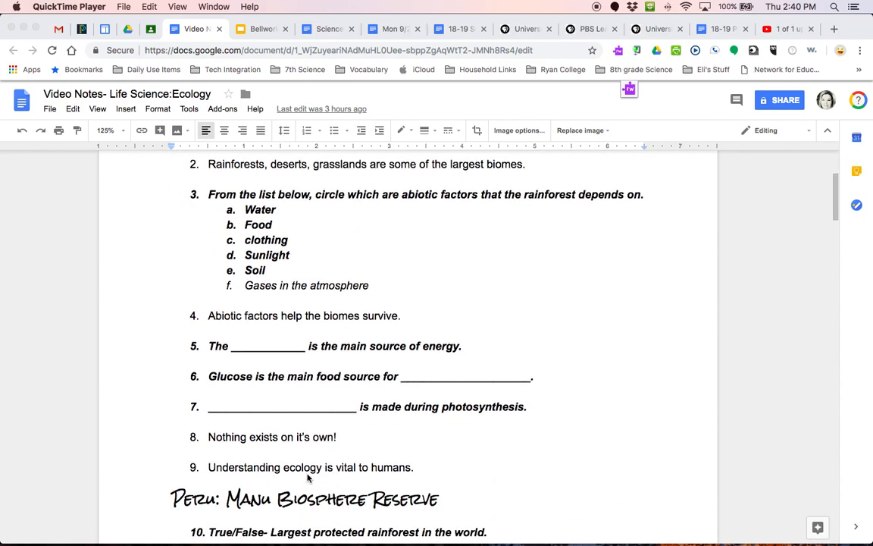
{"action": "scroll", "scroll_direction": "down", "scroll_amount": 3}
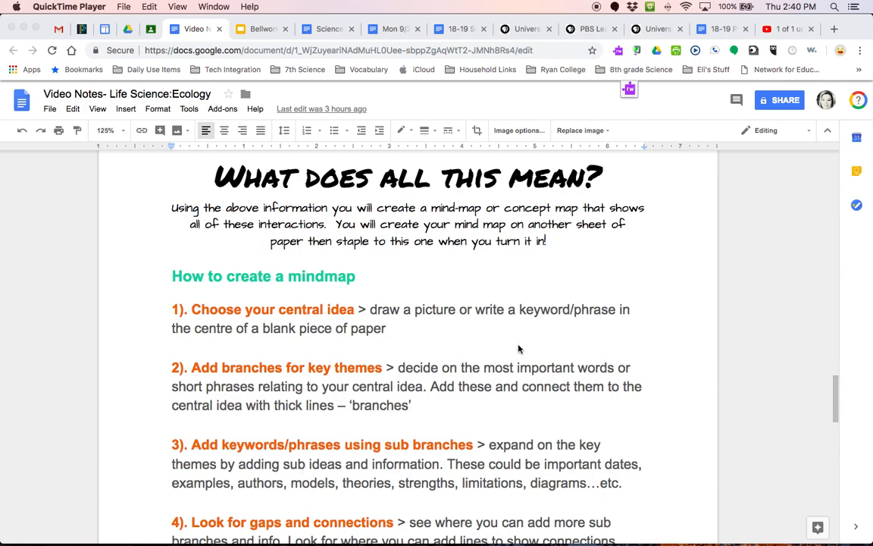
{"action": "scroll", "scroll_direction": "down", "scroll_amount": 3}
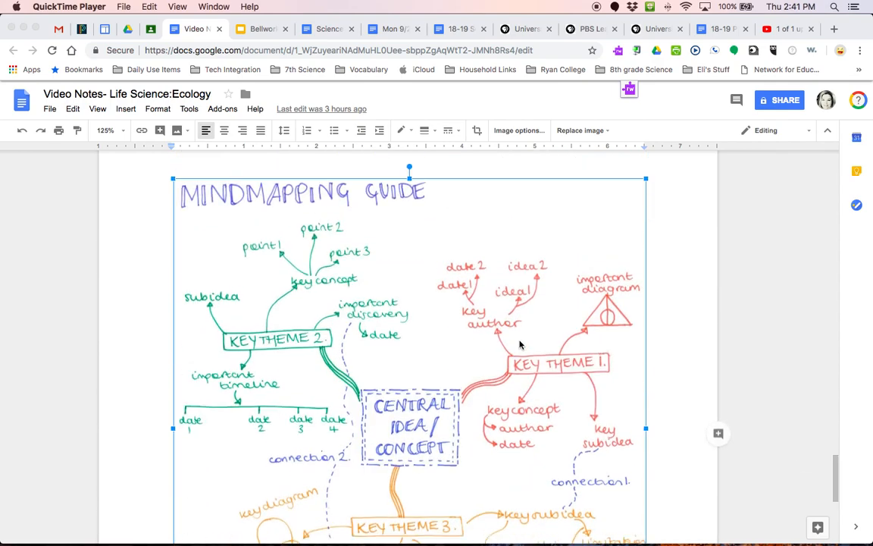
{"action": "scroll", "scroll_direction": "down", "scroll_amount": 3}
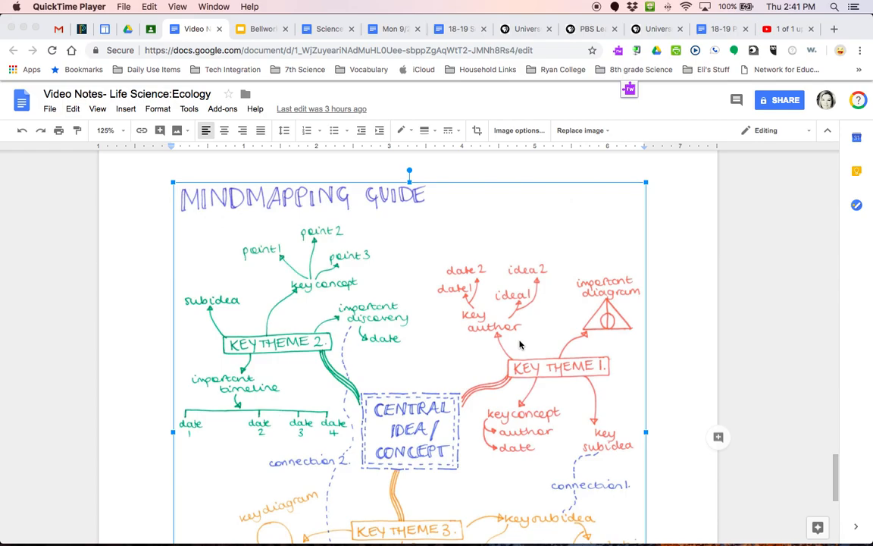
{"action": "scroll", "scroll_direction": "down", "scroll_amount": 3}
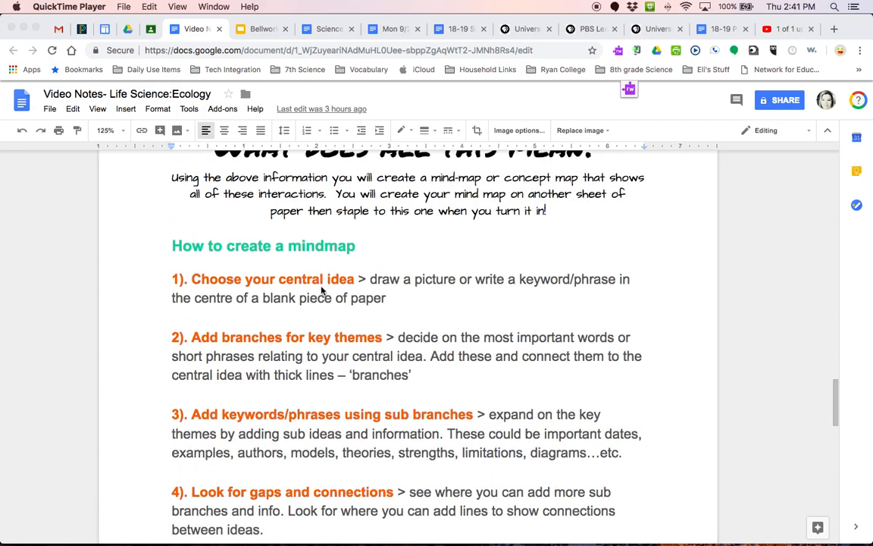
{"action": "scroll", "scroll_direction": "down", "scroll_amount": 3}
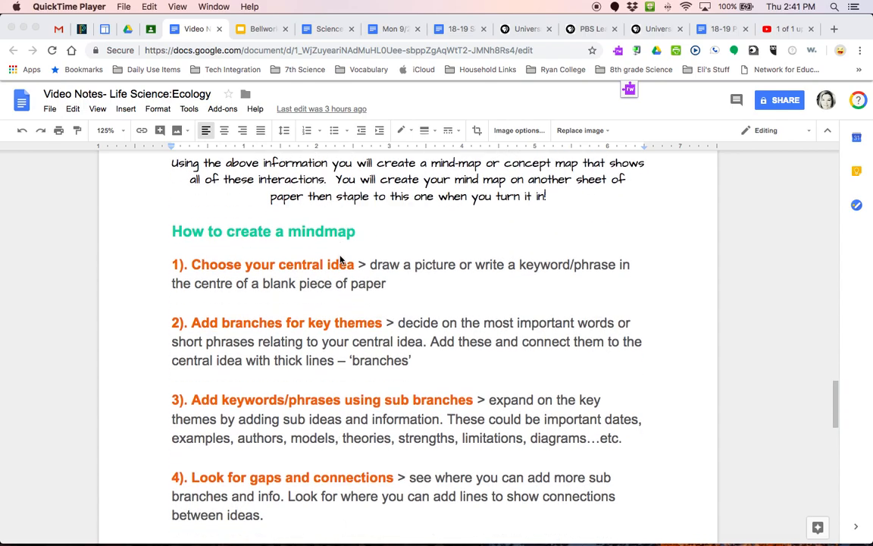
{"action": "scroll", "scroll_direction": "down", "scroll_amount": 3}
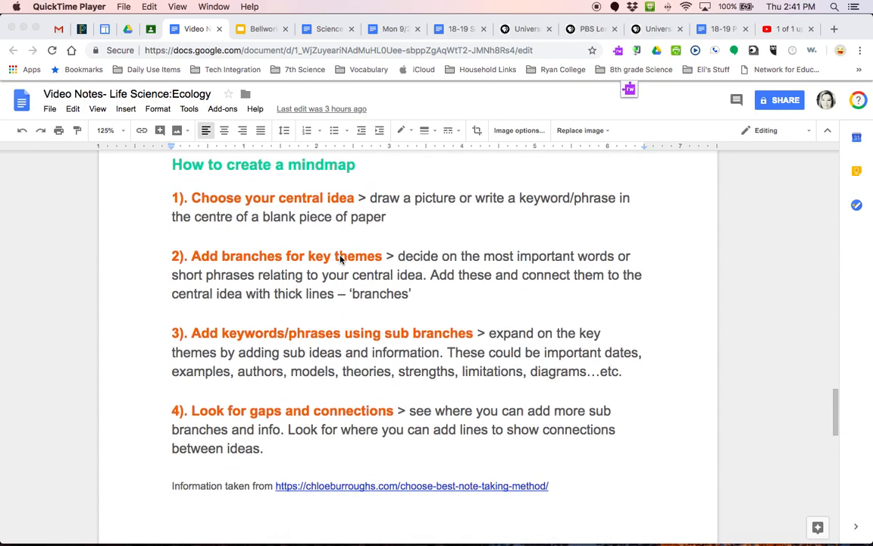
{"action": "mouse_move", "coordinate": [342, 212]}
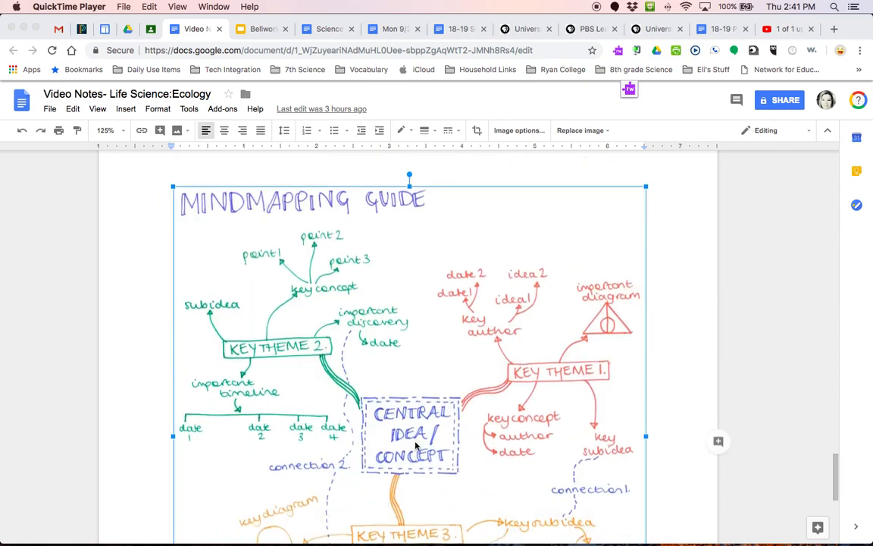
{"action": "mouse_move", "coordinate": [427, 433]}
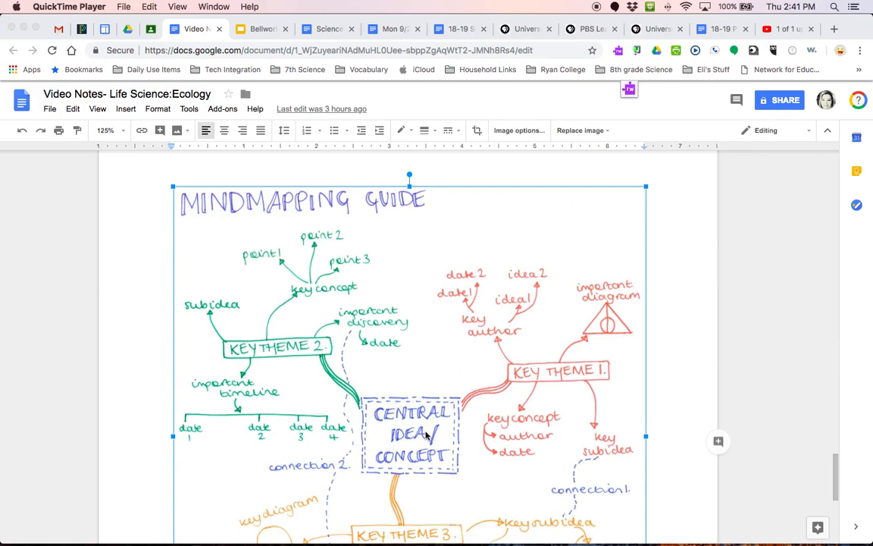
{"action": "mouse_move", "coordinate": [342, 357]}
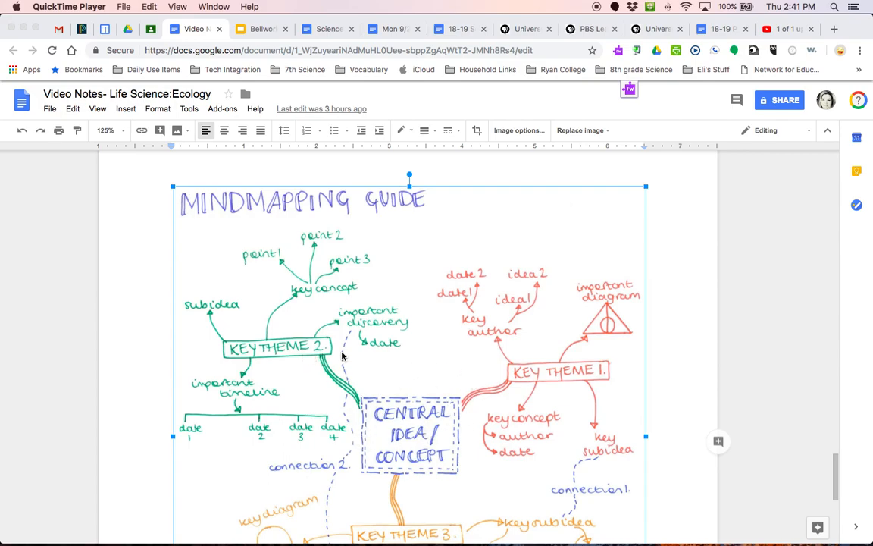
{"action": "mouse_move", "coordinate": [503, 469]}
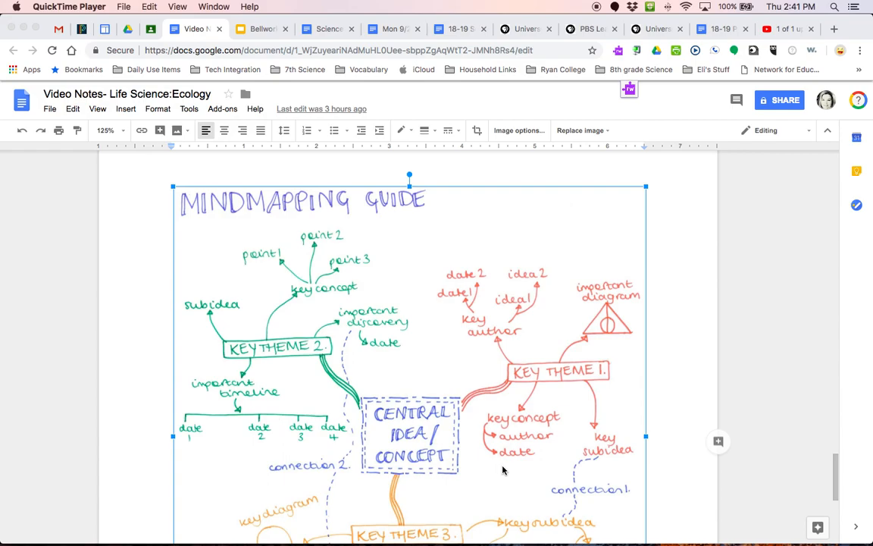
{"action": "scroll", "scroll_direction": "down", "scroll_amount": 3}
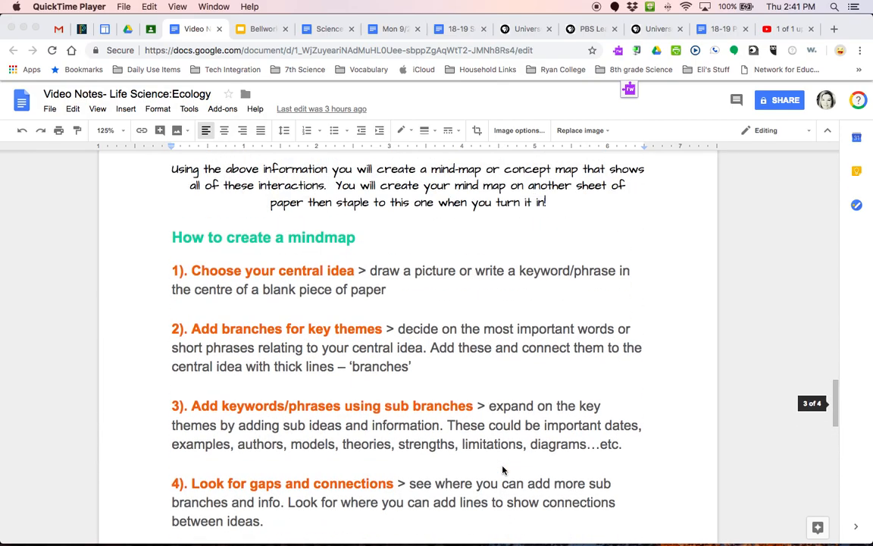
{"action": "scroll", "scroll_direction": "down", "scroll_amount": 3}
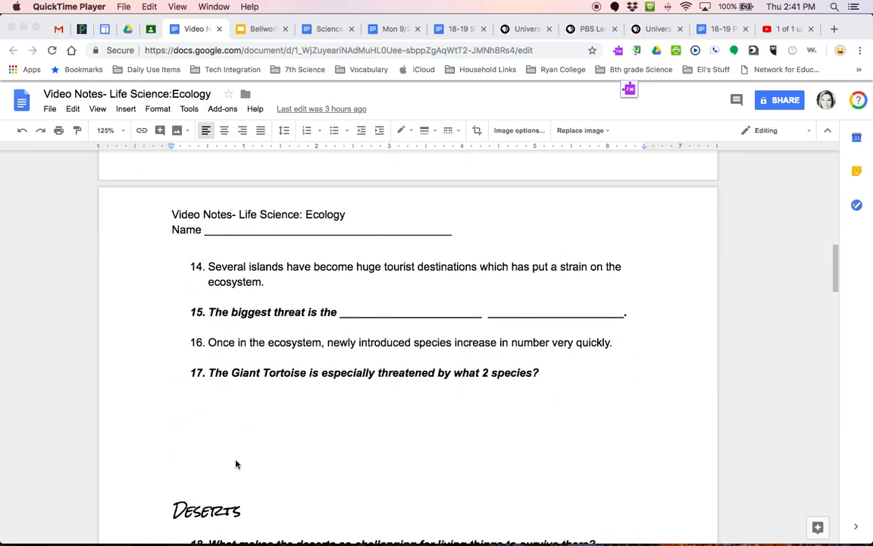
{"action": "scroll", "scroll_direction": "down", "scroll_amount": 3}
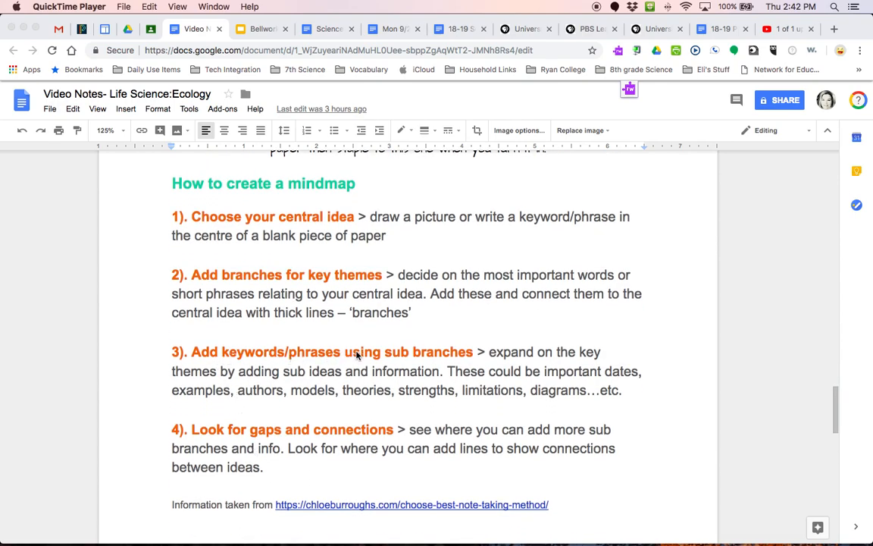
{"action": "mouse_move", "coordinate": [430, 352]}
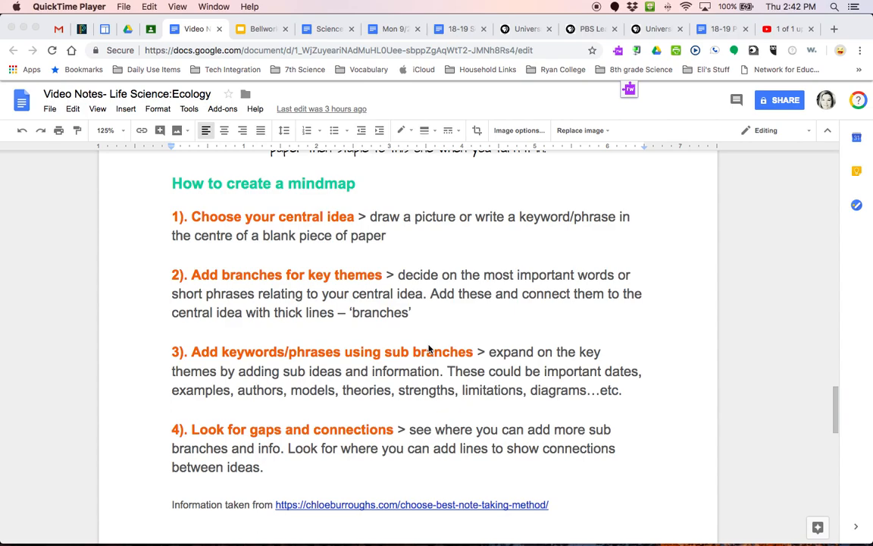
{"action": "mouse_move", "coordinate": [343, 445]}
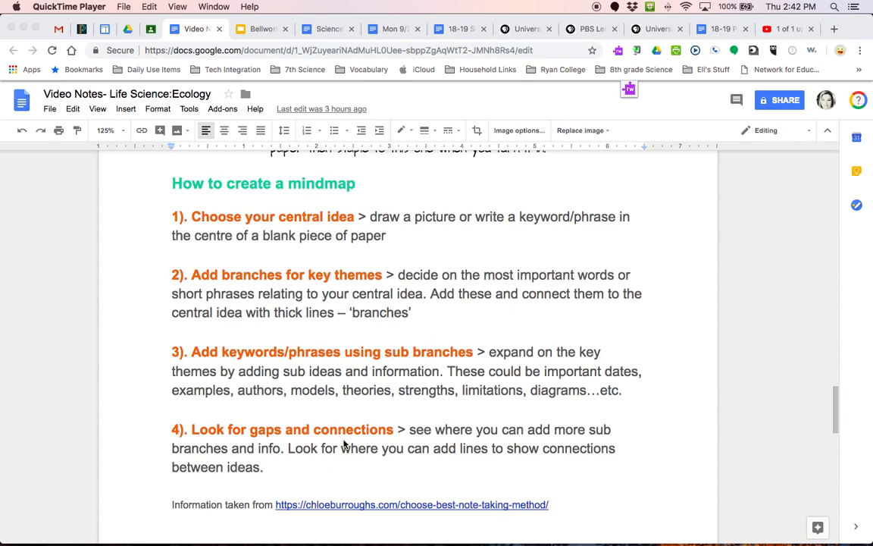
{"action": "scroll", "scroll_direction": "down", "scroll_amount": 3}
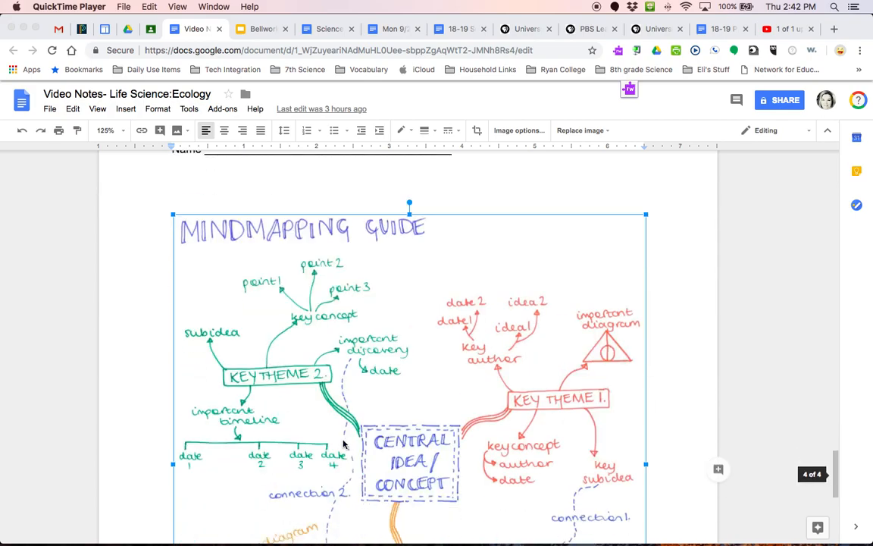
{"action": "scroll", "scroll_direction": "down", "scroll_amount": 3}
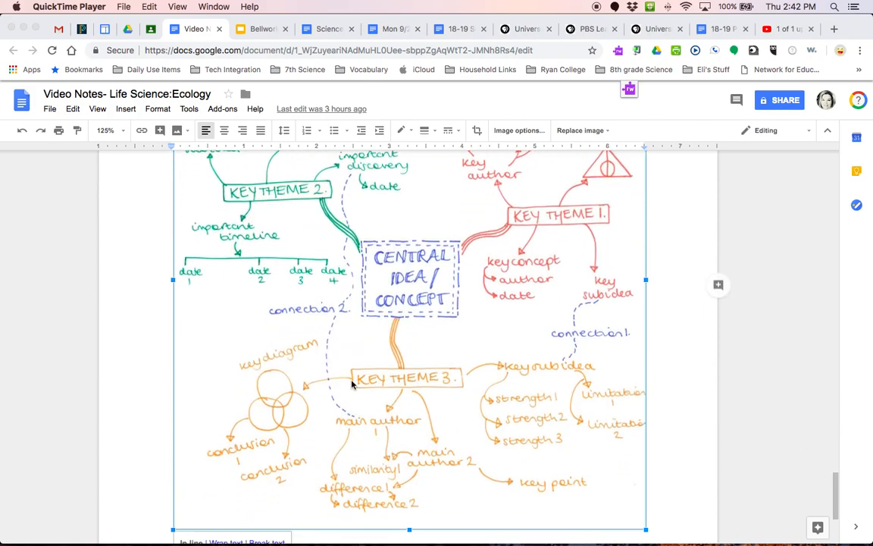
{"action": "scroll", "scroll_direction": "down", "scroll_amount": 3}
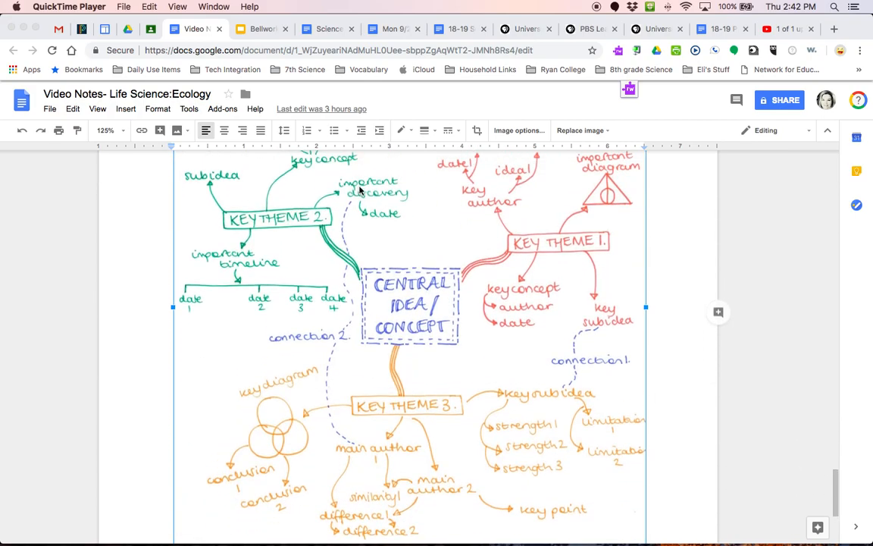
{"action": "mouse_move", "coordinate": [324, 379]}
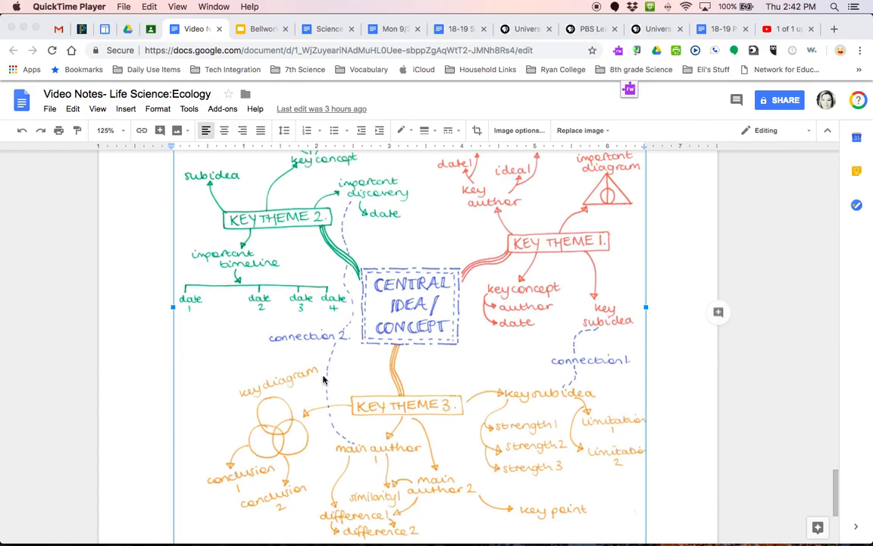
{"action": "mouse_move", "coordinate": [356, 453]}
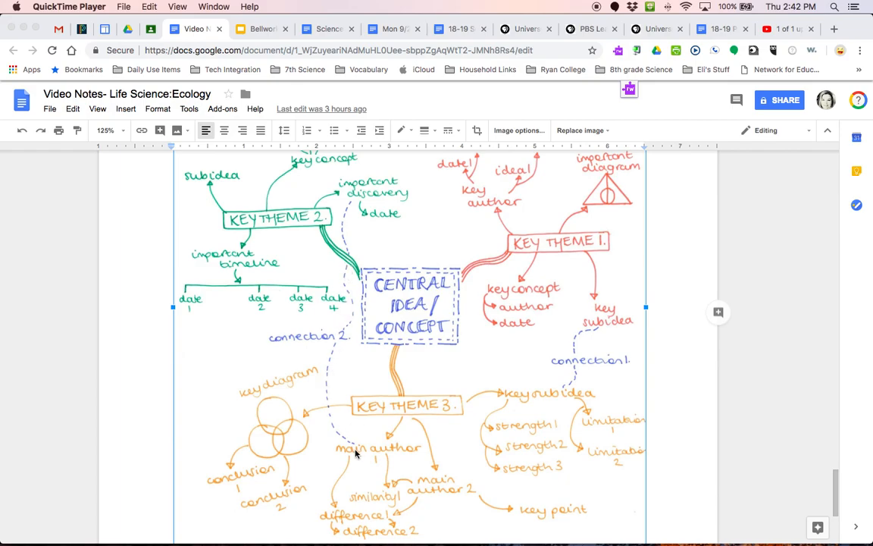
{"action": "mouse_move", "coordinate": [569, 388]}
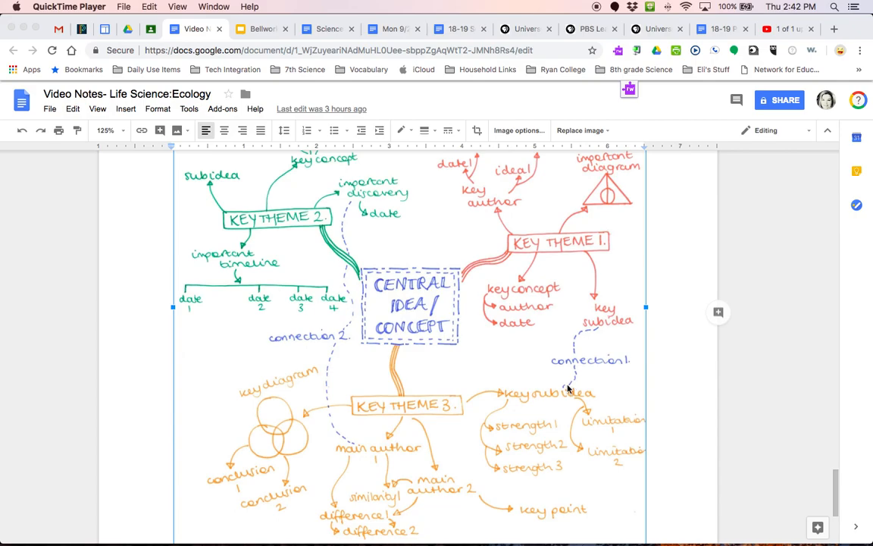
{"action": "mouse_move", "coordinate": [384, 236]}
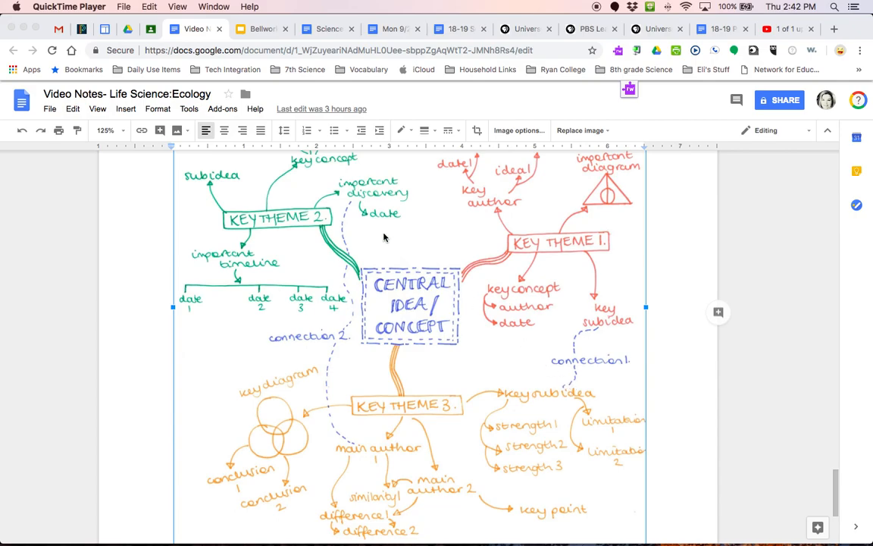
{"action": "mouse_move", "coordinate": [359, 213]}
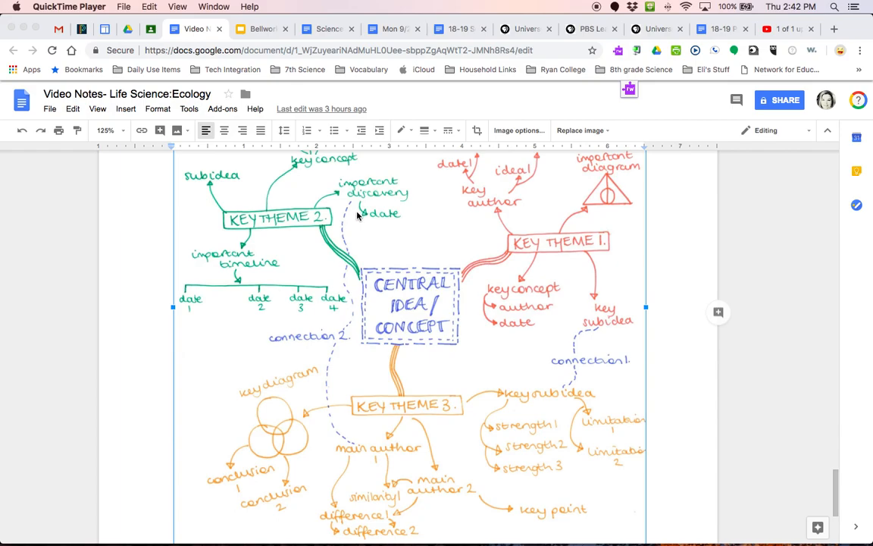
{"action": "mouse_move", "coordinate": [343, 375]}
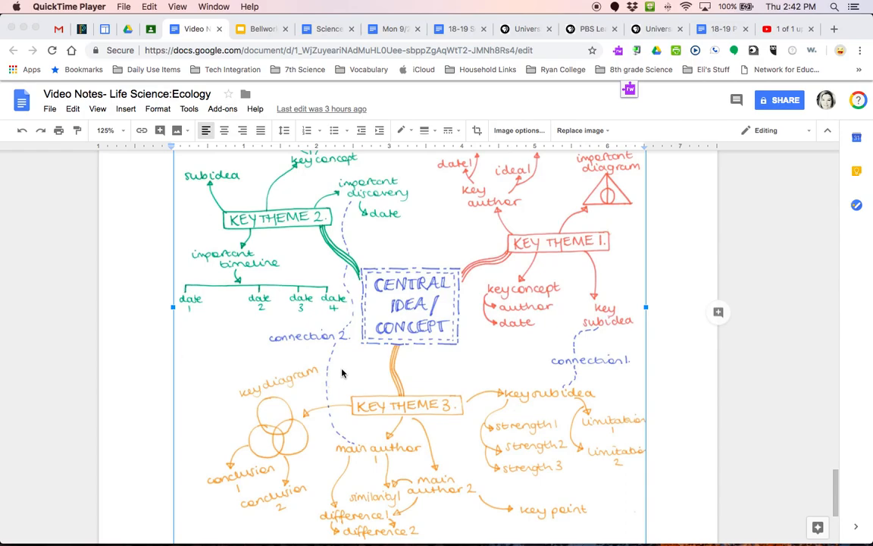
{"action": "mouse_move", "coordinate": [315, 151]}
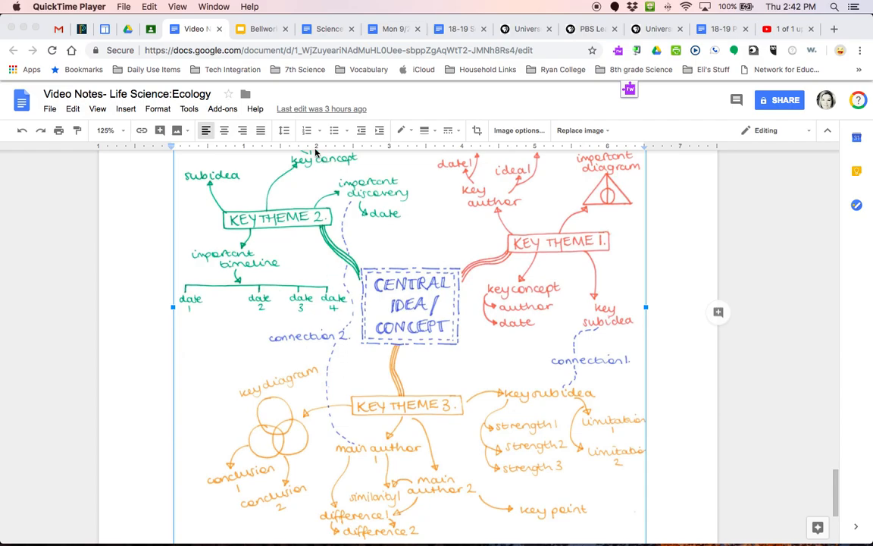
{"action": "mouse_move", "coordinate": [246, 240]}
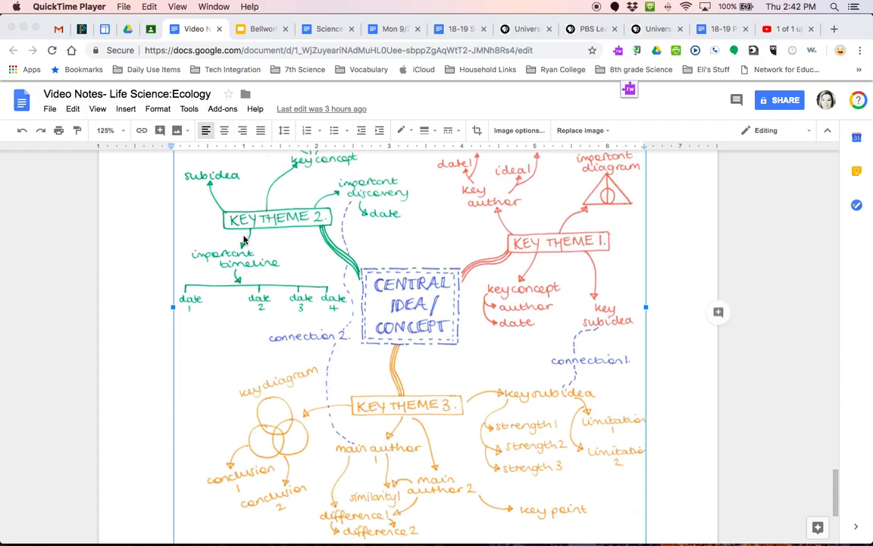